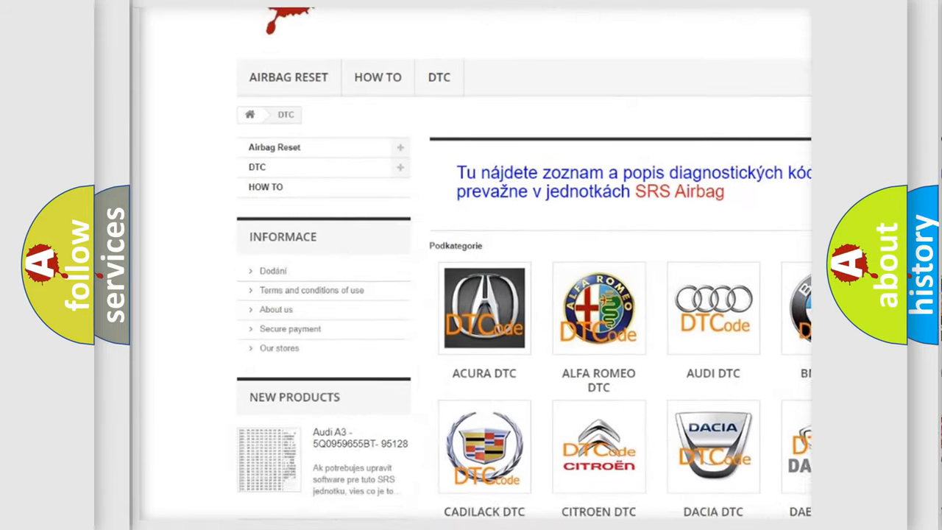
pyautogui.scroll(-3)
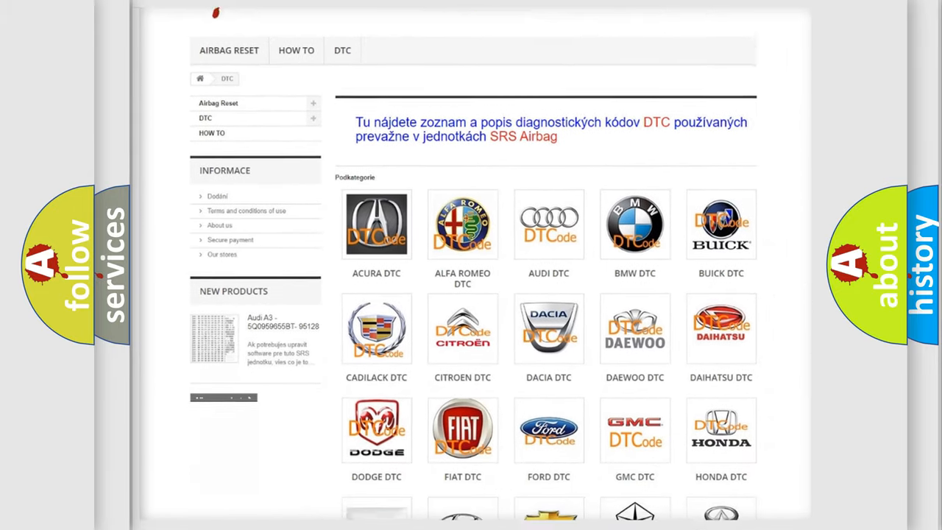
pyautogui.scroll(-3)
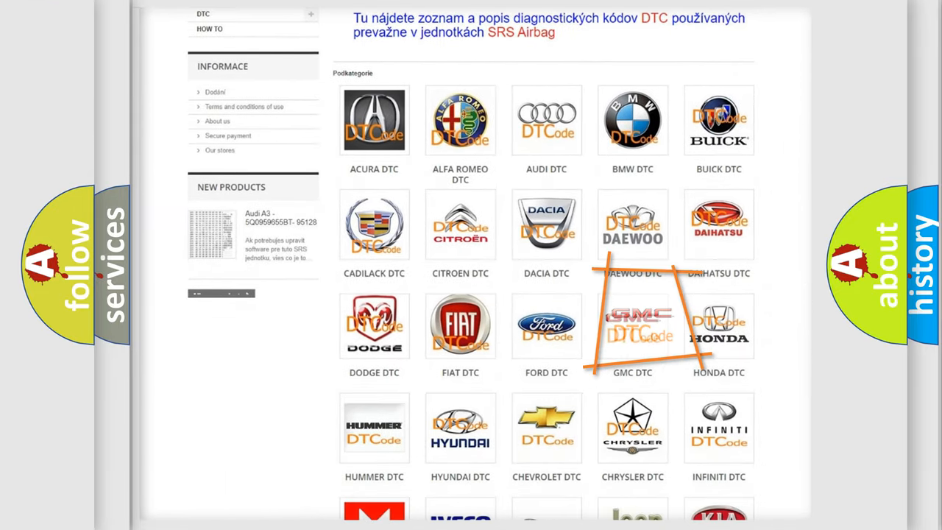